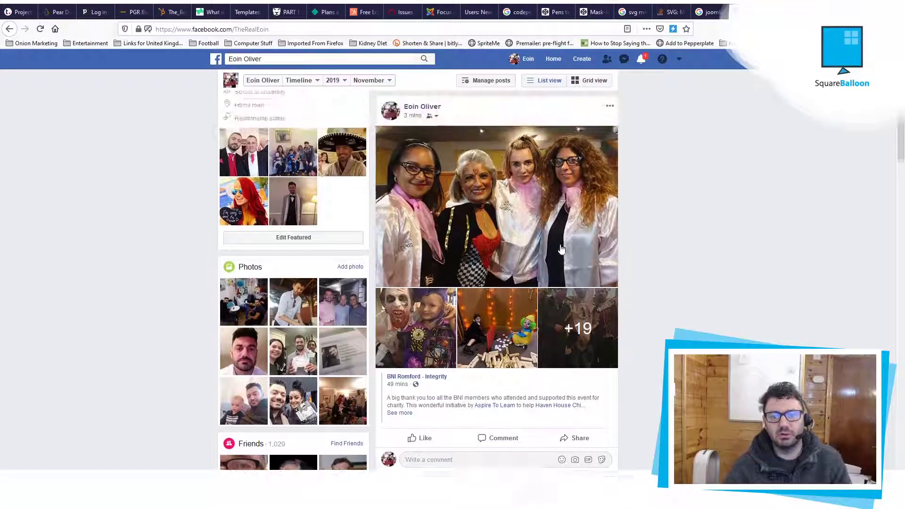
Start editing the existing photo post from its options menu.
{"action": "scroll", "scroll_direction": "down", "scroll_amount": 3}
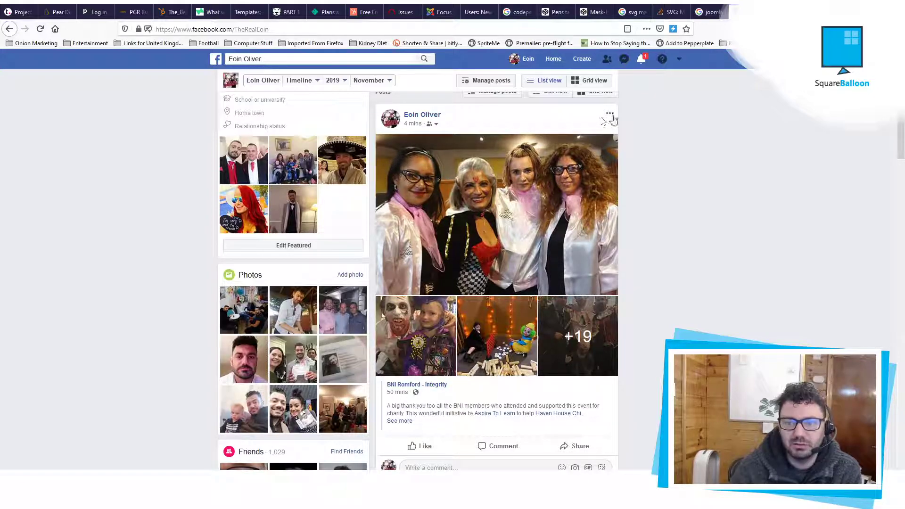
{"action": "left_click", "coordinate": [610, 115]}
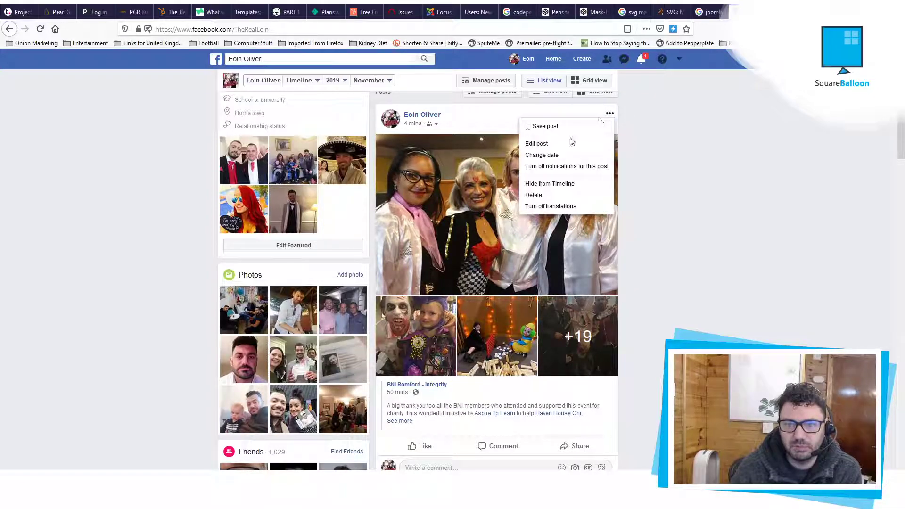
{"action": "left_click", "coordinate": [537, 144]}
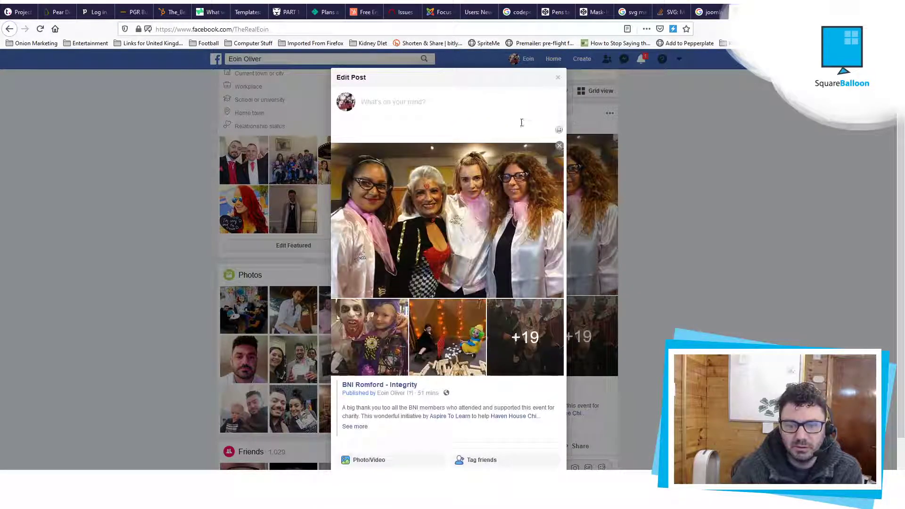
Review the post's audience options (Public/Friends) and leave the editor without saving.
{"action": "left_click", "coordinate": [505, 465]}
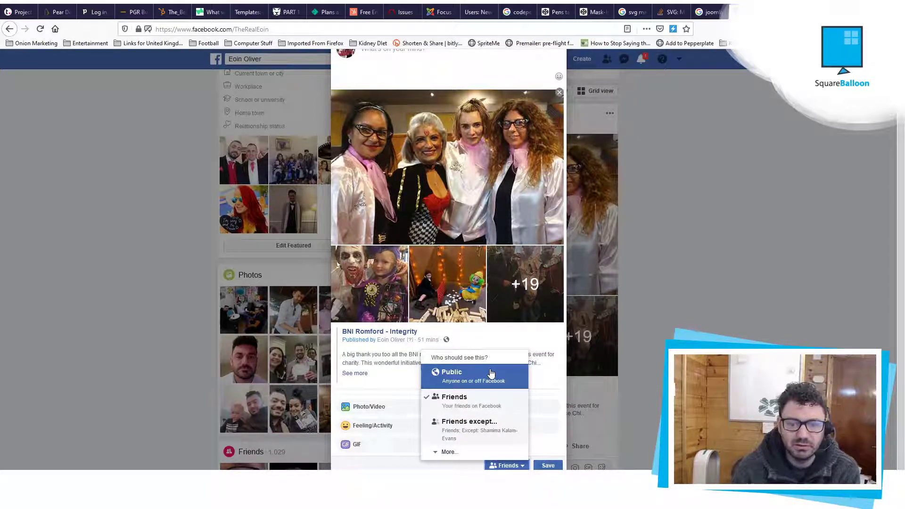
{"action": "mouse_move", "coordinate": [483, 384]}
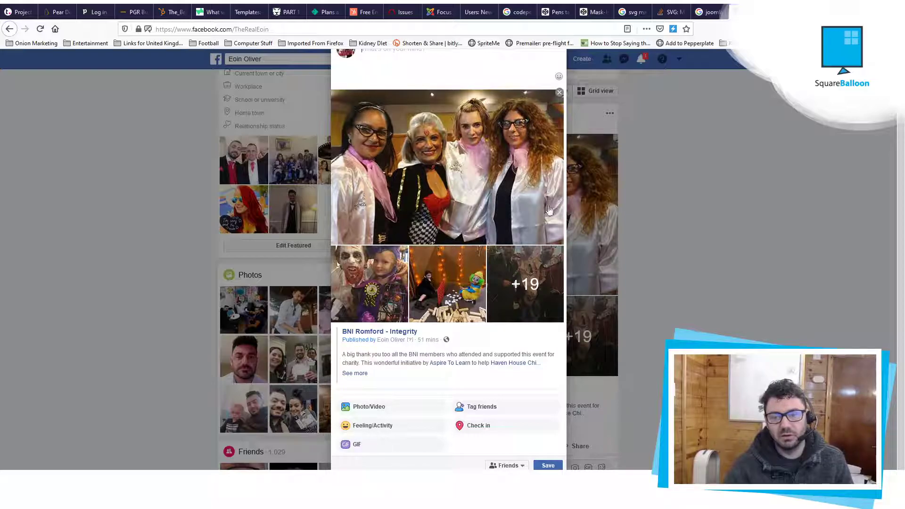
{"action": "left_click", "coordinate": [558, 92]}
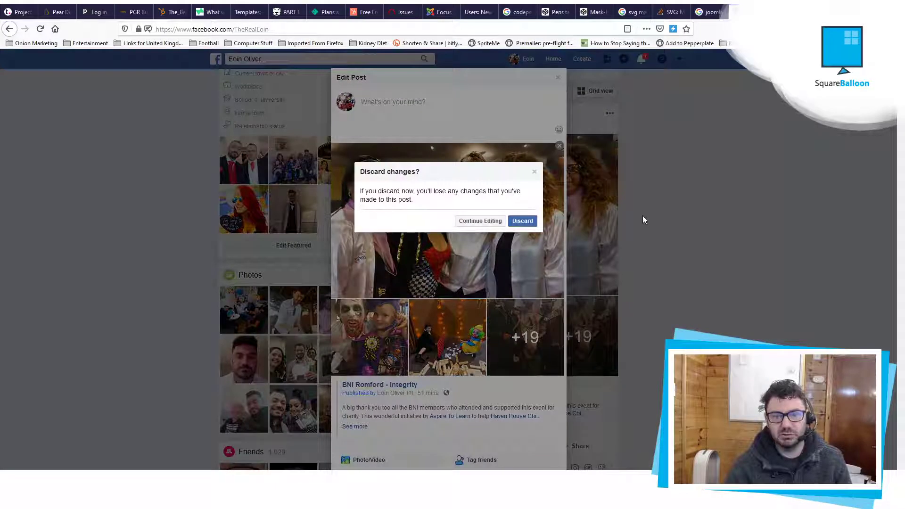
Discard the edits, check the new post's audience options, and close the composer.
{"action": "left_click", "coordinate": [522, 220]}
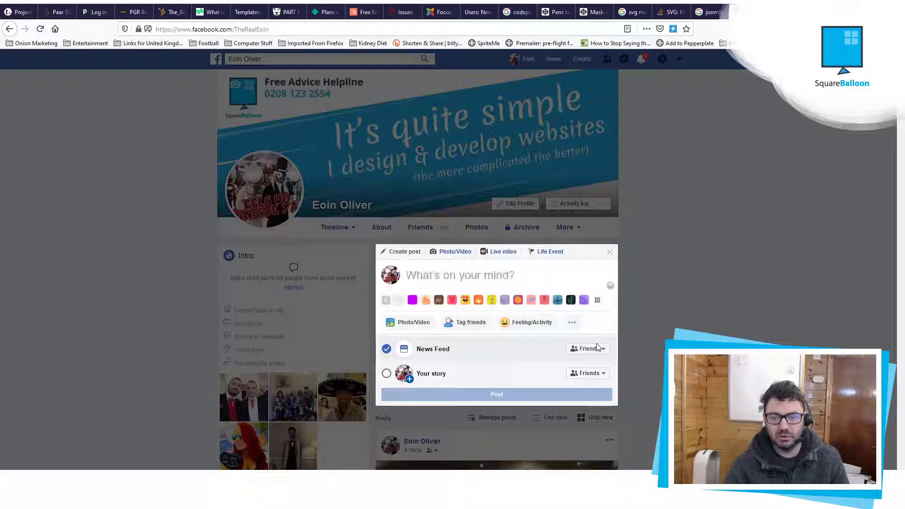
{"action": "left_click", "coordinate": [587, 349]}
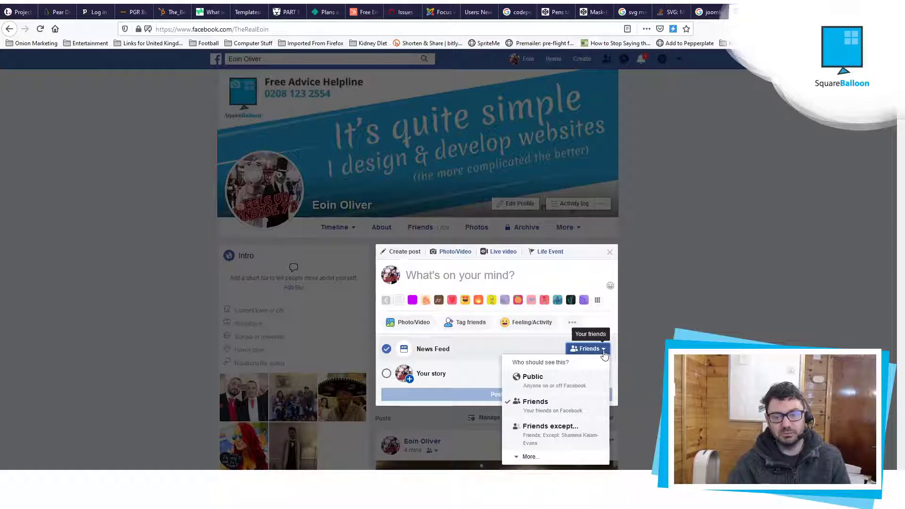
{"action": "mouse_move", "coordinate": [595, 352]}
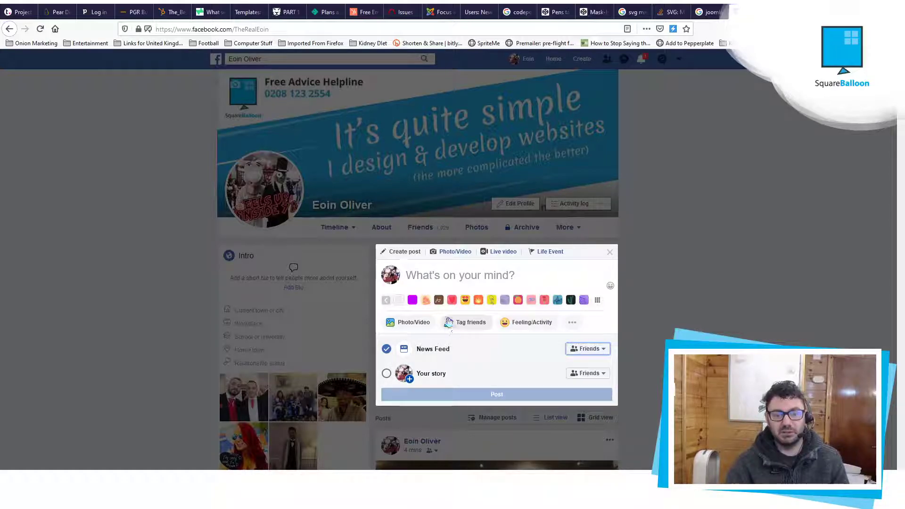
{"action": "left_click", "coordinate": [610, 252]}
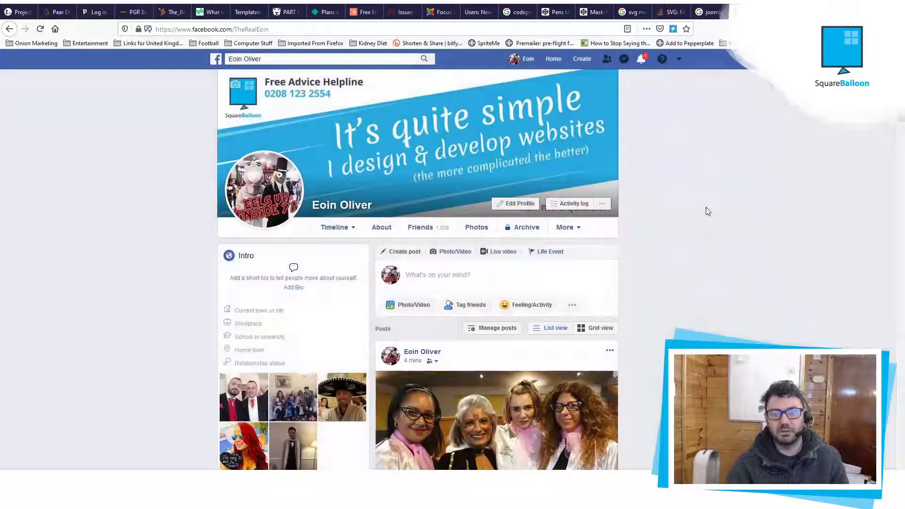